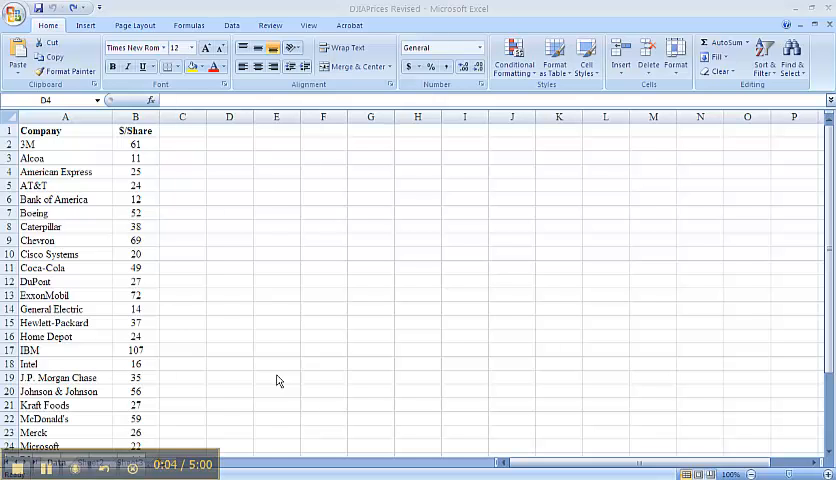
{"action": "mouse_move", "coordinate": [150, 147]}
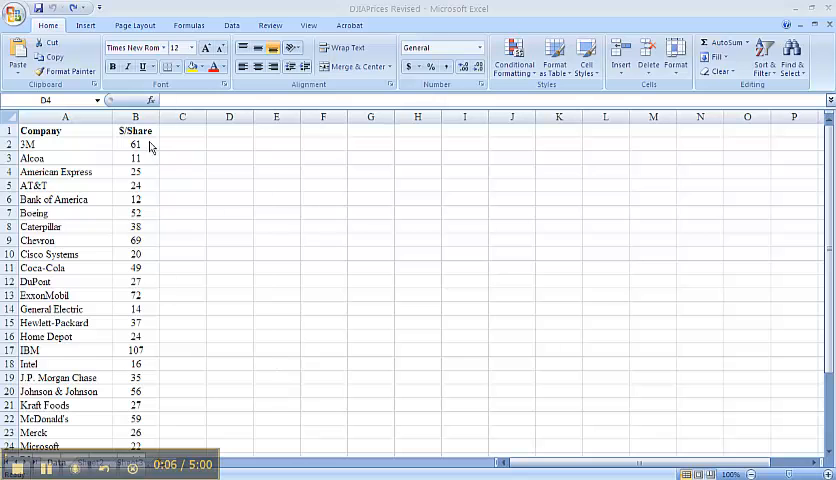
Step: Select the $/Share column from B1 down to Walt Disney in B31
{"action": "left_click", "coordinate": [229, 171]}
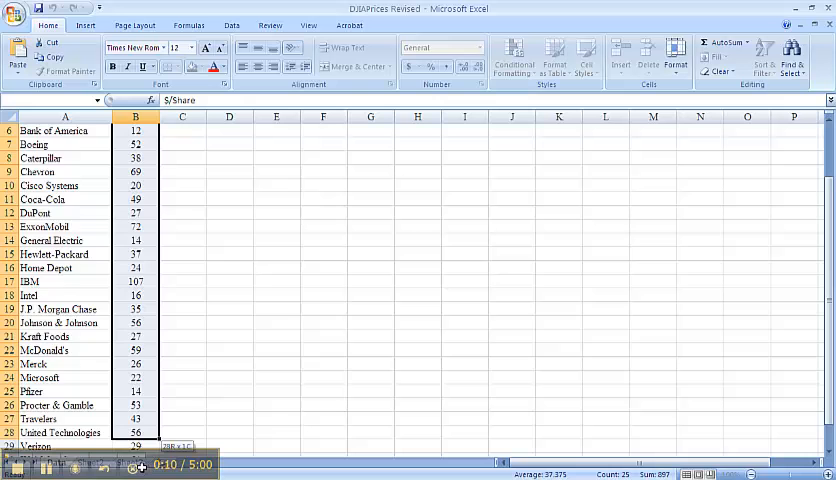
{"action": "scroll", "scroll_direction": "down", "scroll_amount": 3}
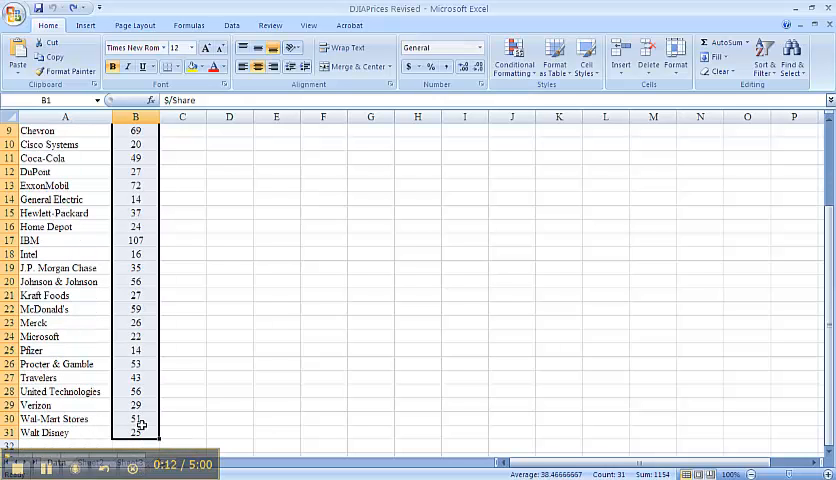
{"action": "scroll", "scroll_direction": "up", "scroll_amount": 3}
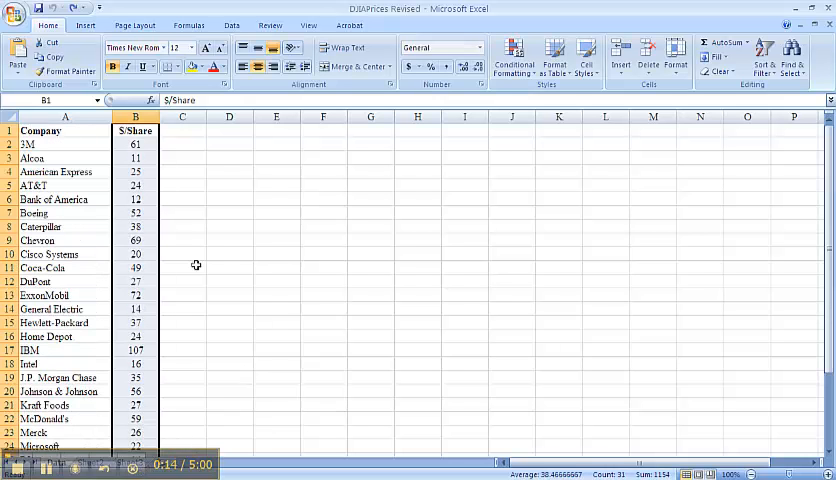
{"action": "left_click", "coordinate": [85, 25]}
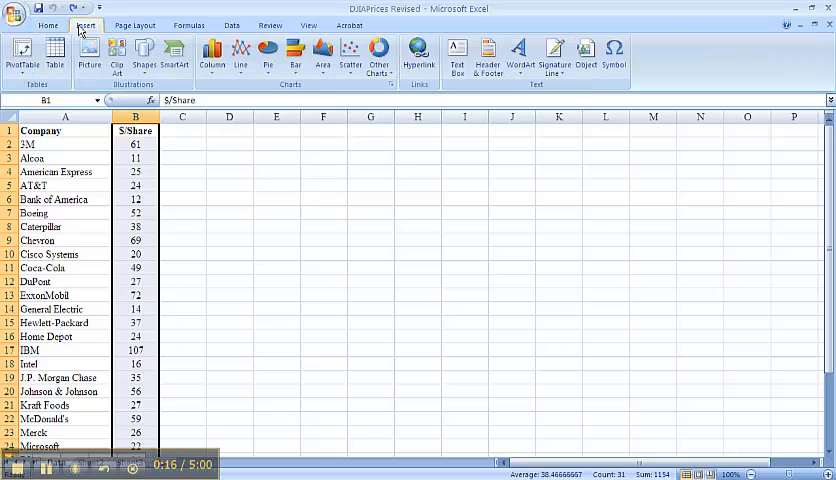
Step: Insert a PivotTable from the selected prices at cell D1 of this worksheet
{"action": "left_click", "coordinate": [21, 52]}
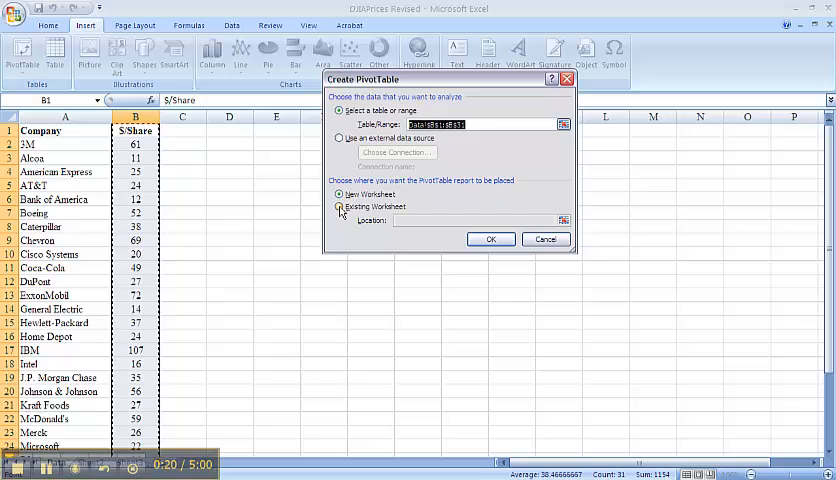
{"action": "left_click", "coordinate": [340, 207]}
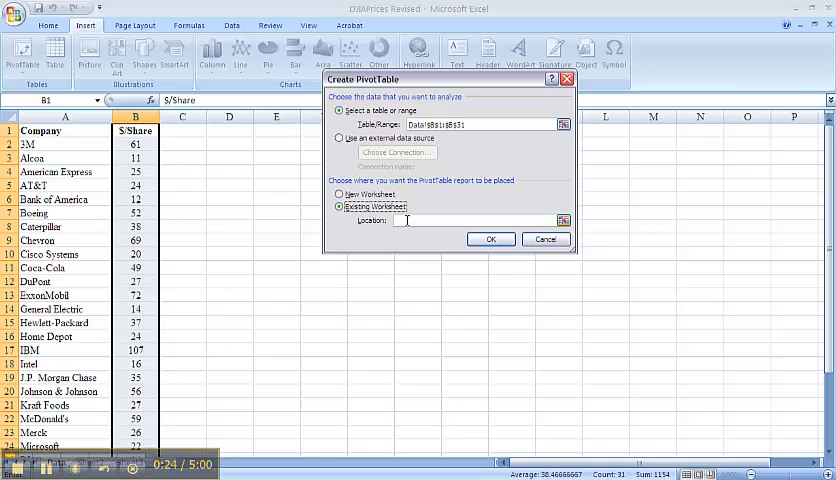
{"action": "left_click", "coordinate": [229, 131]}
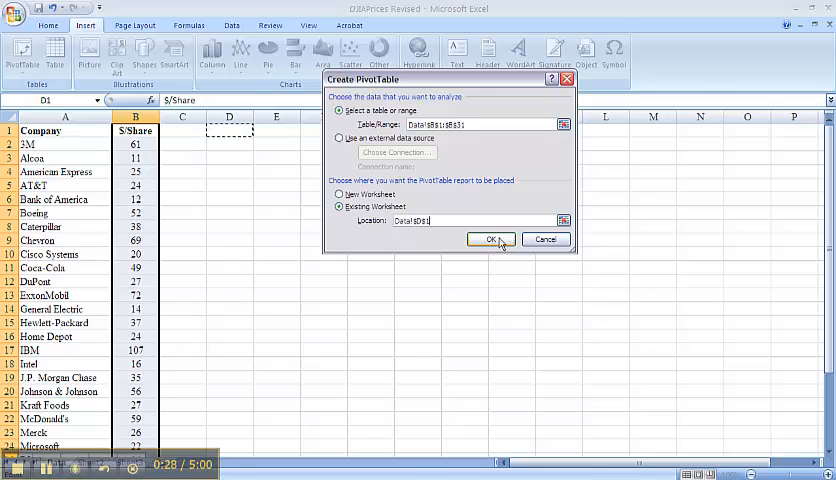
{"action": "left_click", "coordinate": [489, 239]}
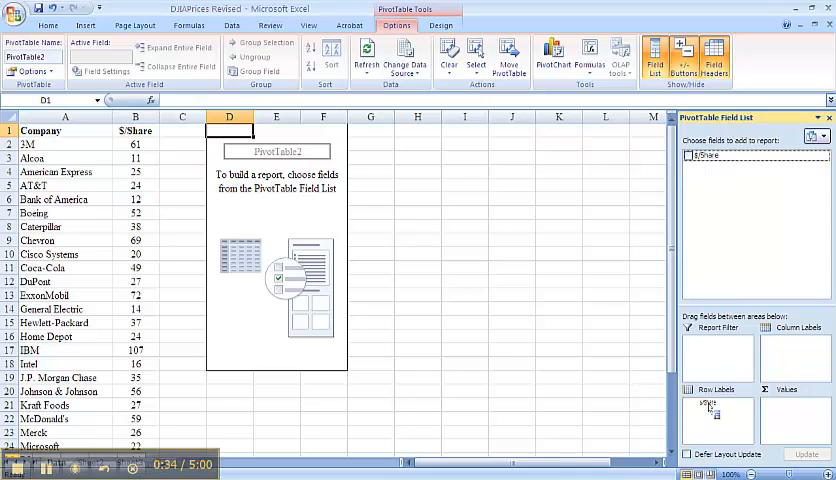
Step: Add $/Share as row labels and summarise its values by Count
{"action": "left_click", "coordinate": [691, 155]}
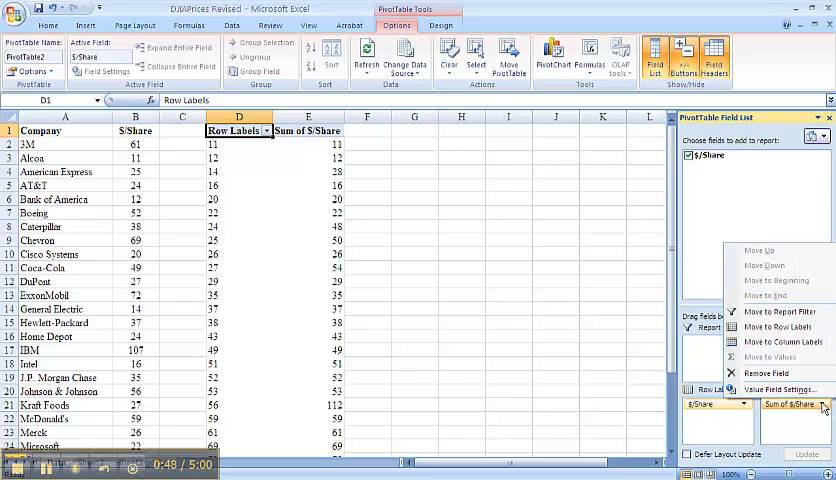
{"action": "mouse_move", "coordinate": [779, 389]}
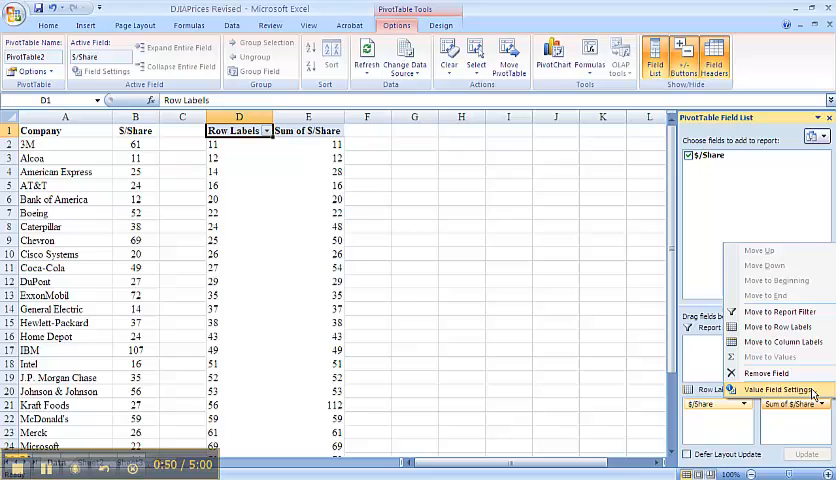
{"action": "left_click", "coordinate": [779, 389]}
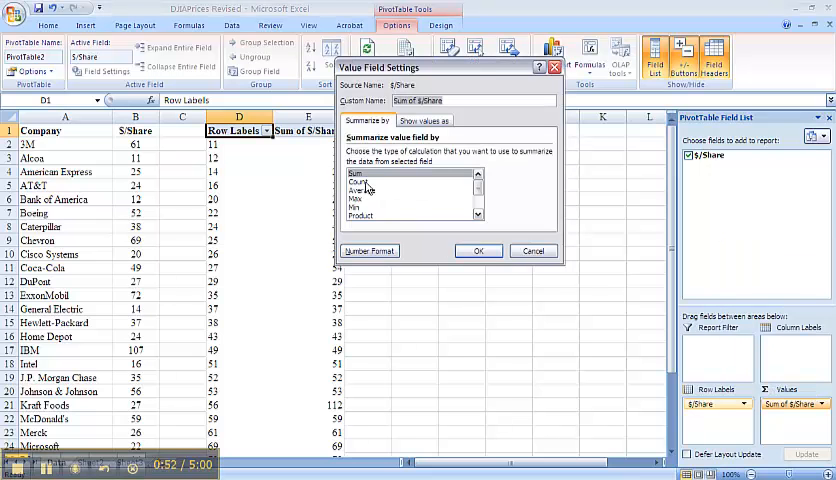
{"action": "left_click", "coordinate": [360, 183]}
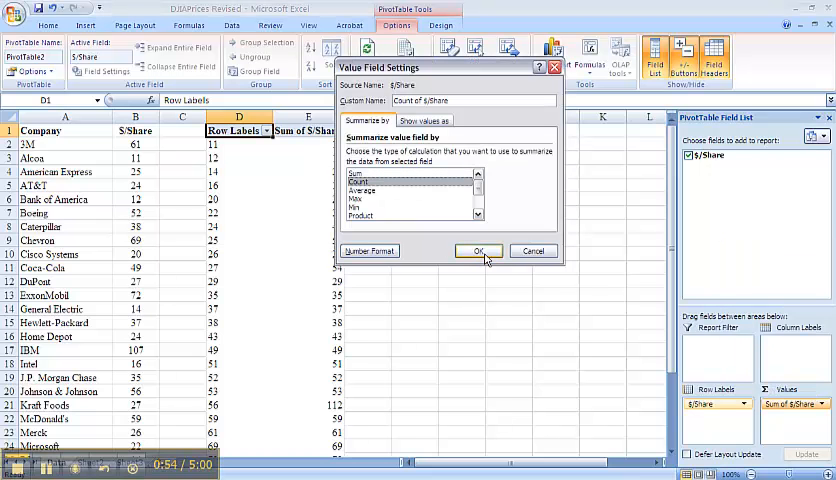
{"action": "left_click", "coordinate": [478, 250]}
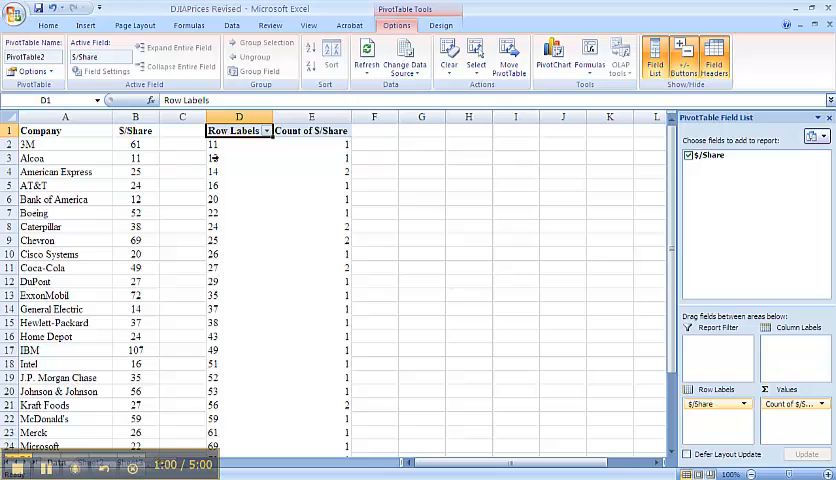
Step: Group the price row labels by 10, giving ranges 11-20 through 101-110
{"action": "right_click", "coordinate": [213, 158]}
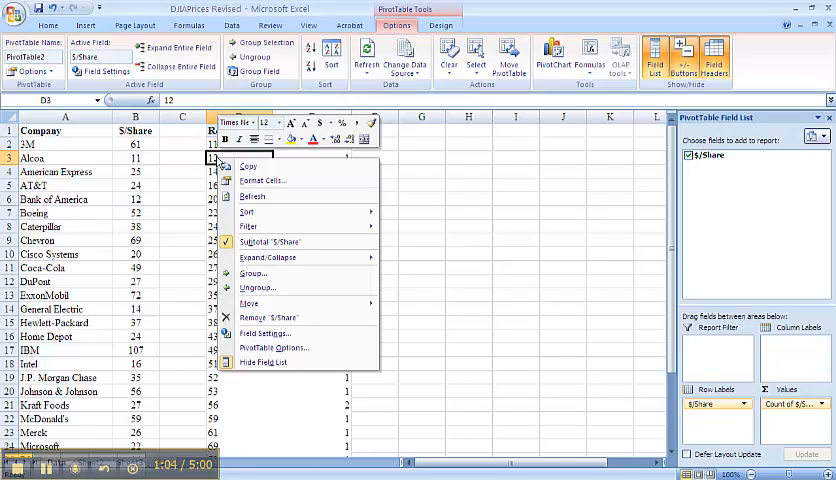
{"action": "left_click", "coordinate": [256, 273]}
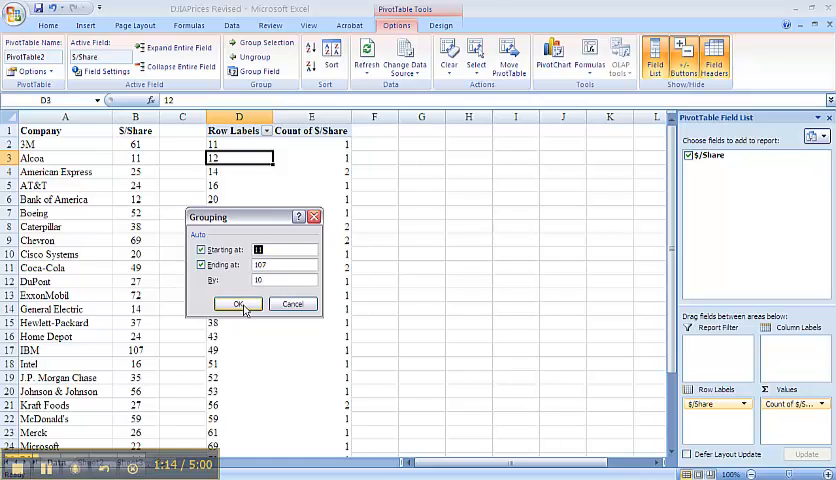
{"action": "left_click", "coordinate": [239, 304]}
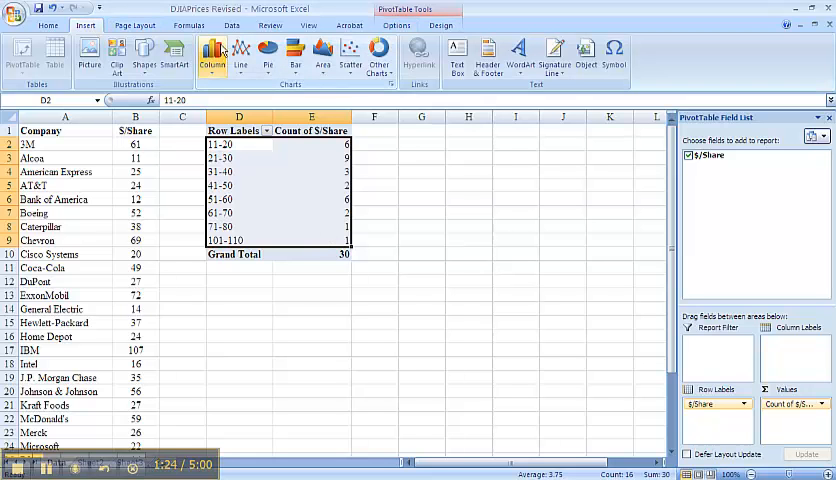
Step: Insert a 2-D clustered column PivotChart with a gap-free layout and close the filter pane
{"action": "left_click", "coordinate": [213, 55]}
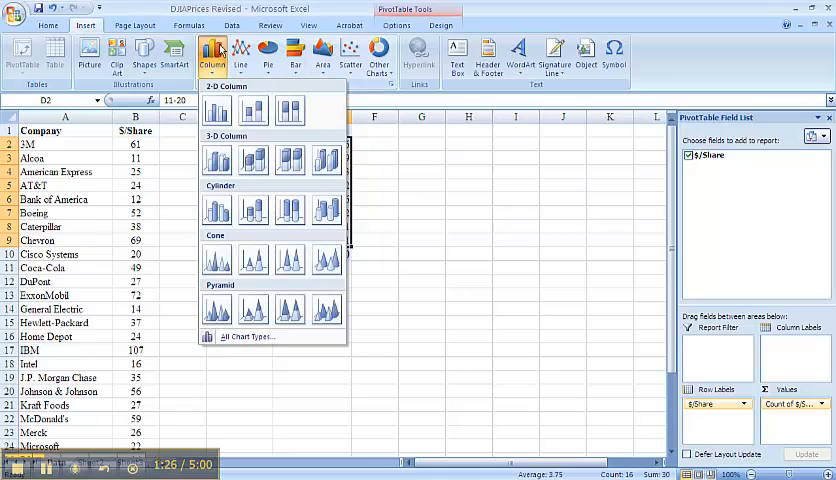
{"action": "left_click", "coordinate": [216, 110]}
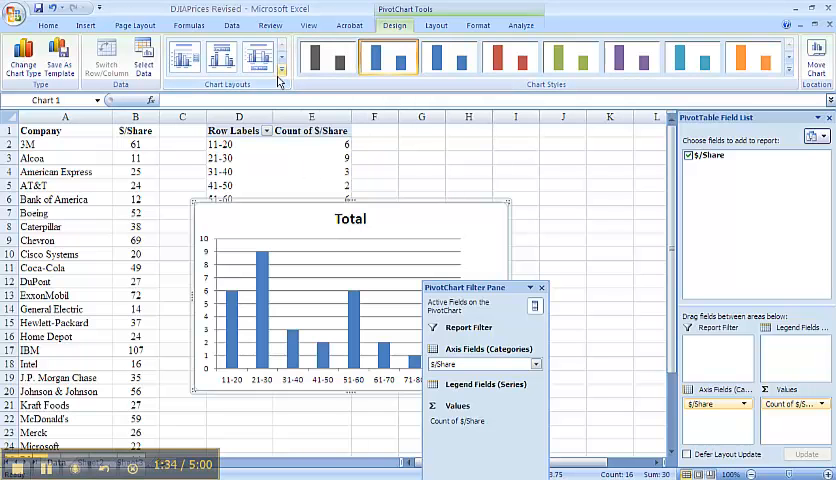
{"action": "left_click", "coordinate": [221, 57]}
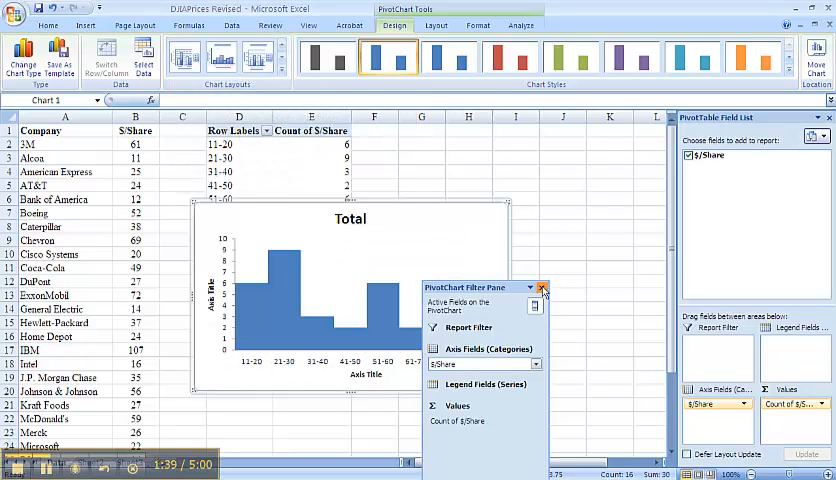
{"action": "left_click", "coordinate": [543, 288]}
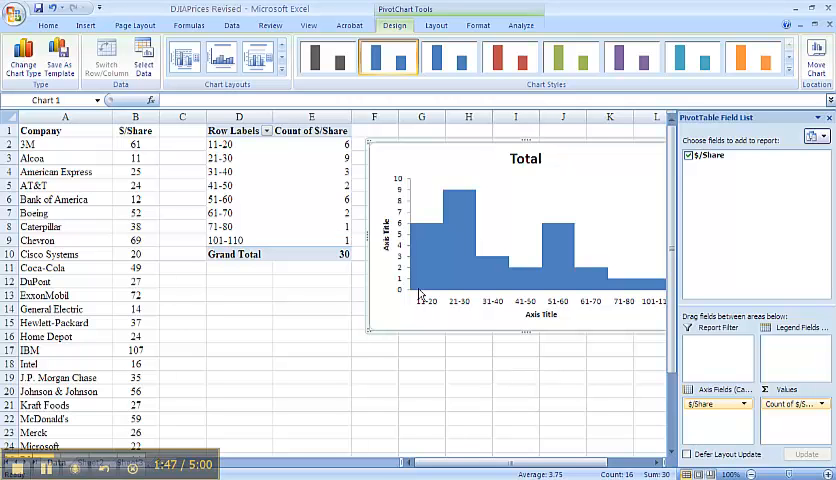
{"action": "mouse_move", "coordinate": [420, 300]}
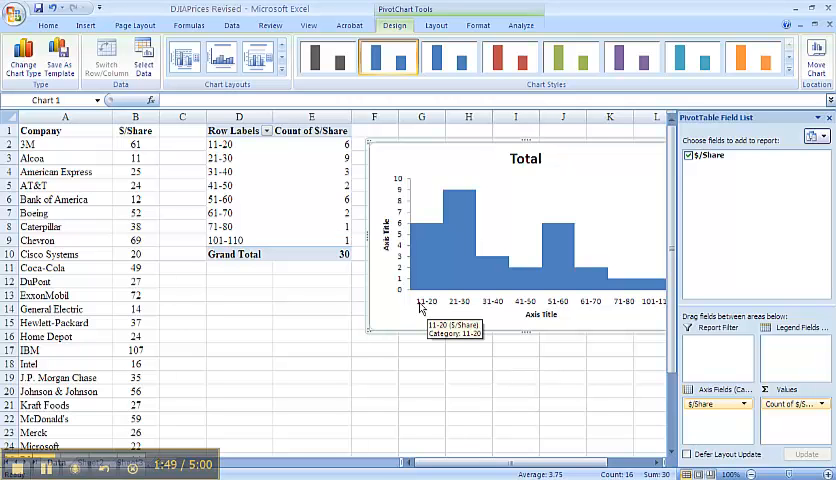
{"action": "mouse_move", "coordinate": [457, 305]}
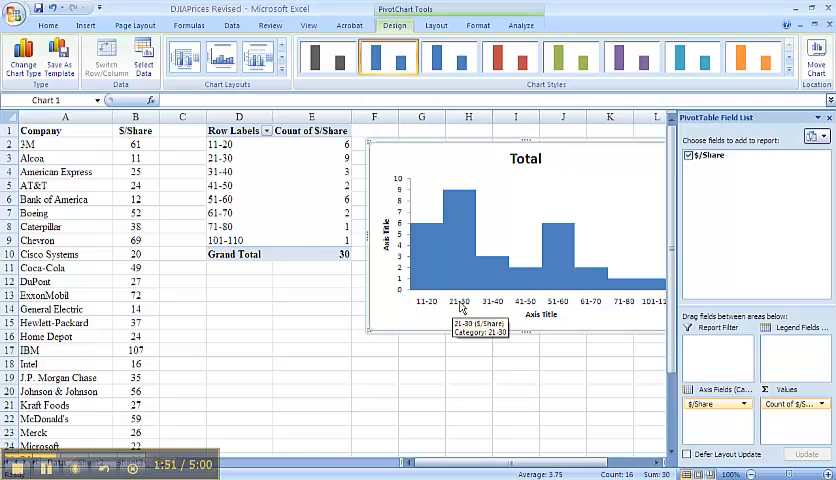
{"action": "mouse_move", "coordinate": [454, 278]}
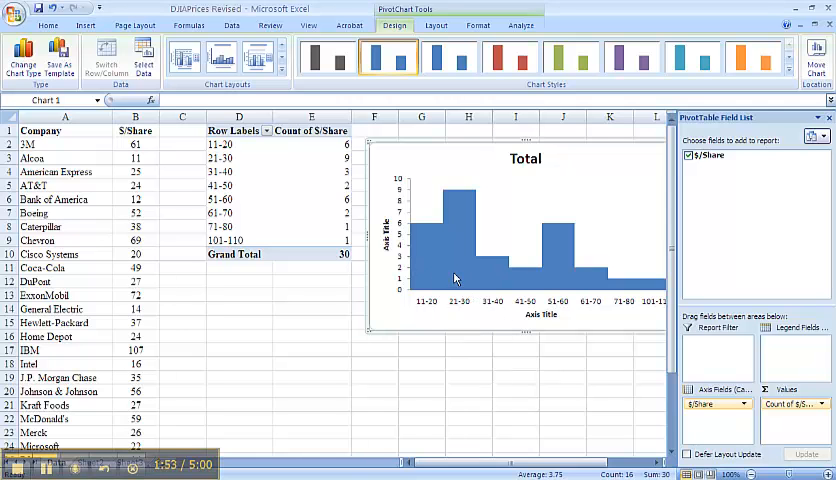
{"action": "mouse_move", "coordinate": [228, 186]}
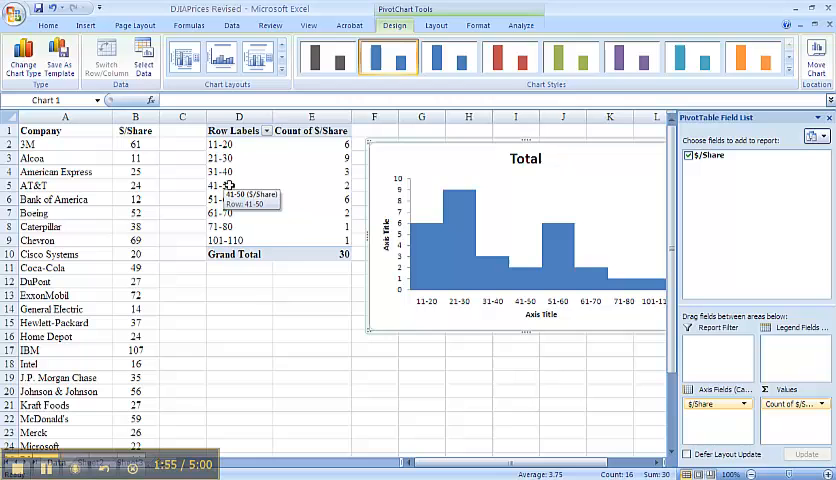
Step: Regroup the price row labels by 20, giving ranges 11-30 through 91-110
{"action": "right_click", "coordinate": [228, 143]}
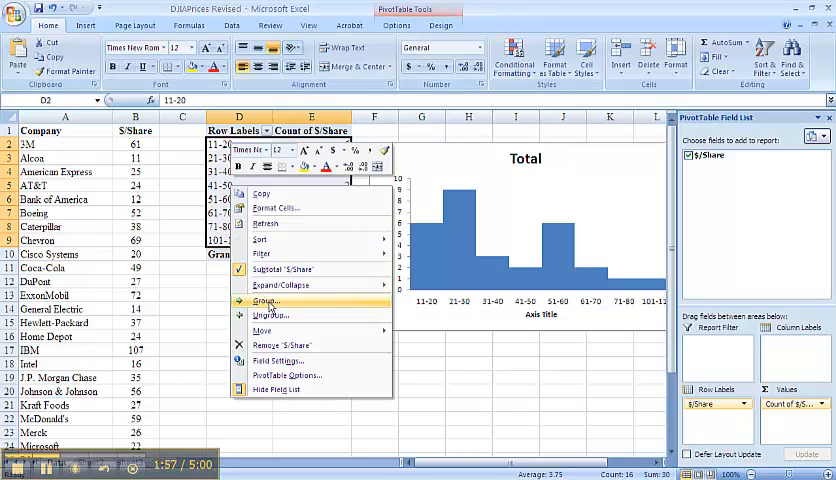
{"action": "left_click", "coordinate": [266, 302]}
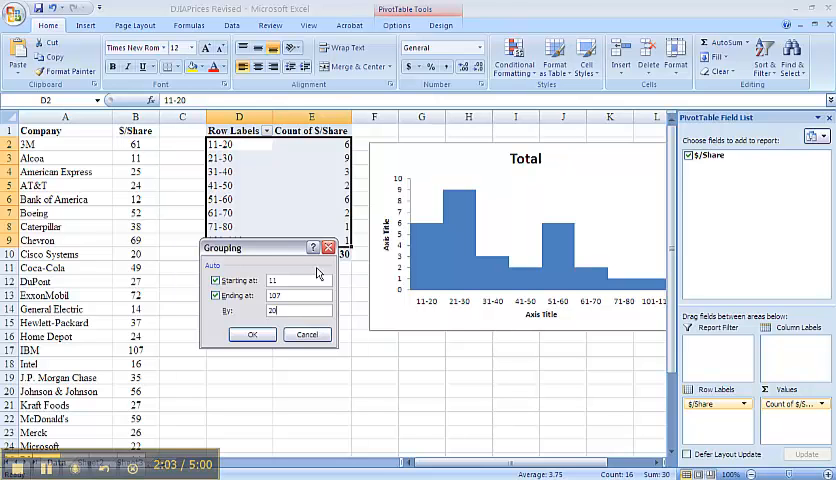
{"action": "left_click", "coordinate": [252, 334]}
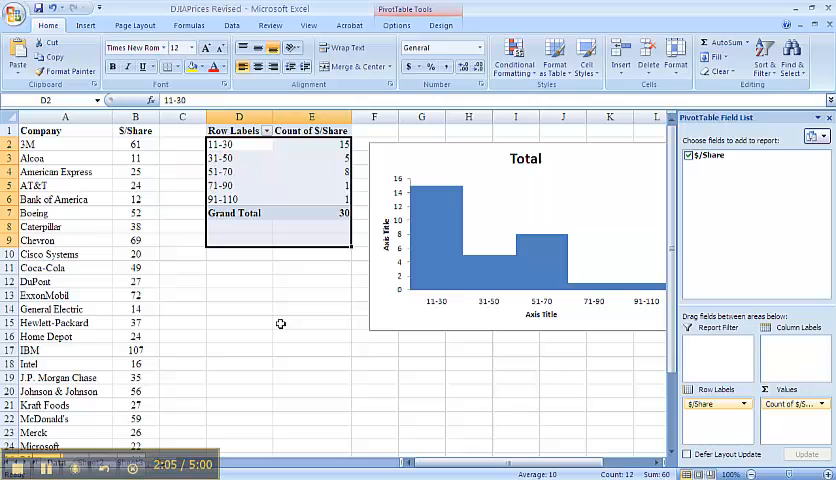